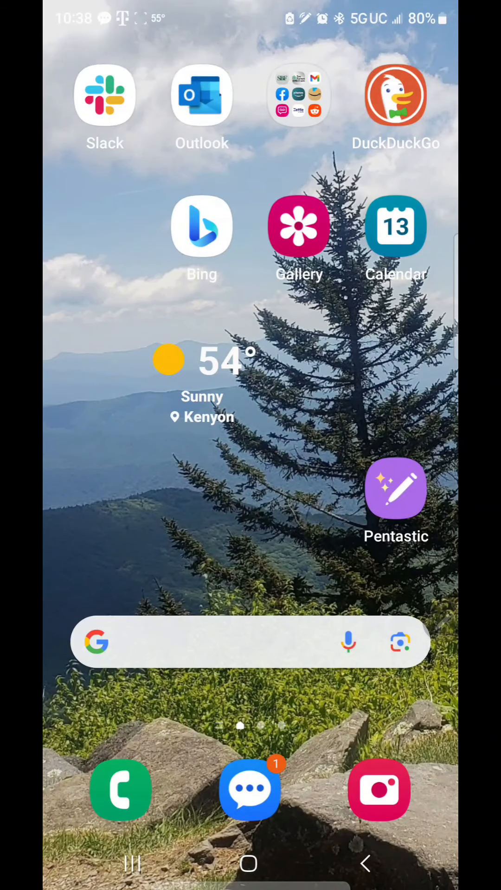
Step: Launch Bing, browse its mini apps list, and return to the home feed
{"action": "left_click", "coordinate": [202, 226]}
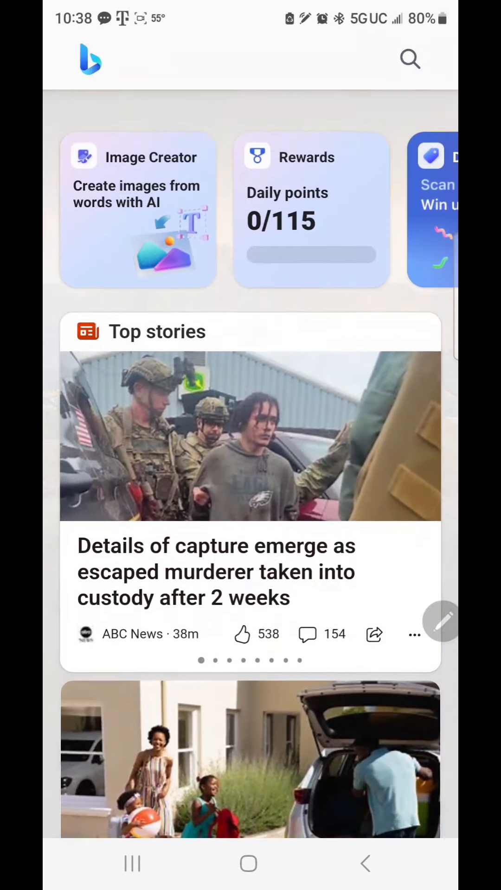
{"action": "scroll", "scroll_direction": "down", "scroll_amount": 3}
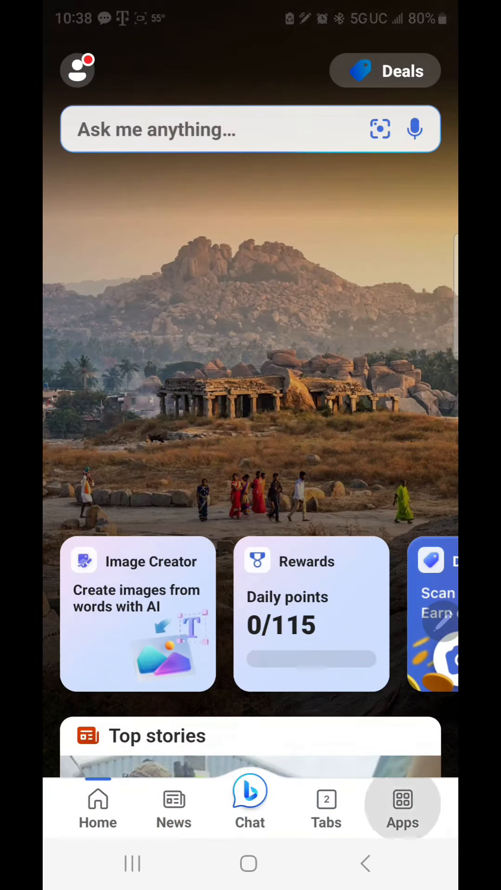
{"action": "left_click", "coordinate": [402, 806]}
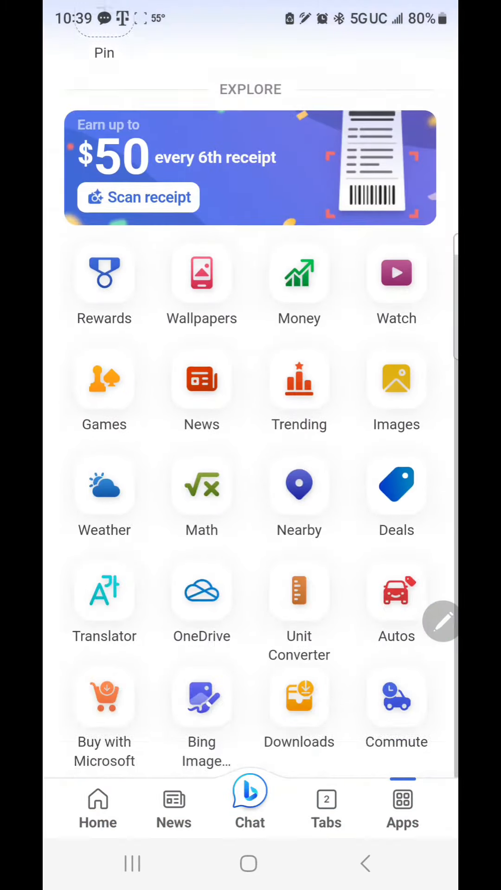
{"action": "left_click", "coordinate": [97, 806]}
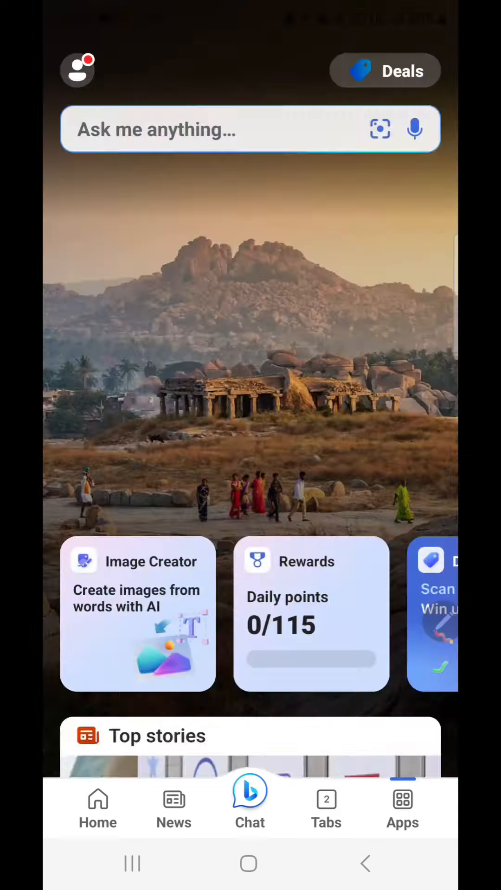
Step: Open Image Creator and enter the prompt 'dusty dirt road with sand dunes and glistening sunshine'
{"action": "left_click", "coordinate": [137, 613]}
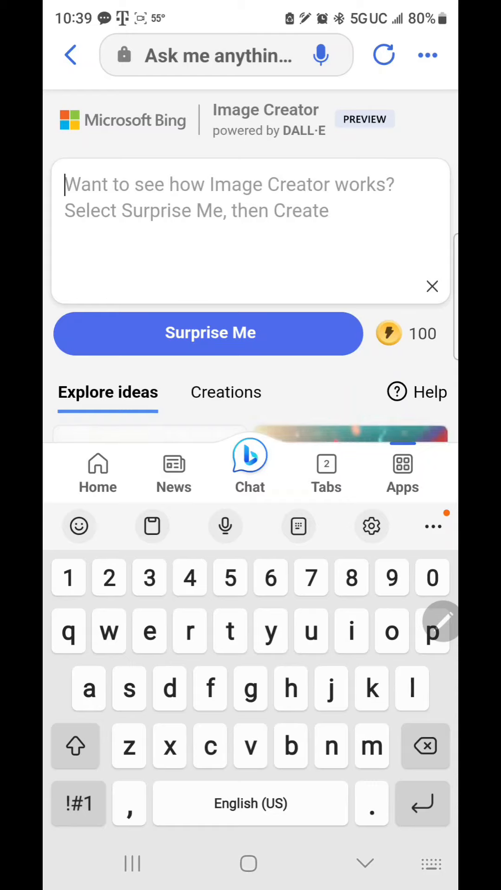
{"action": "type", "text": "dusty"}
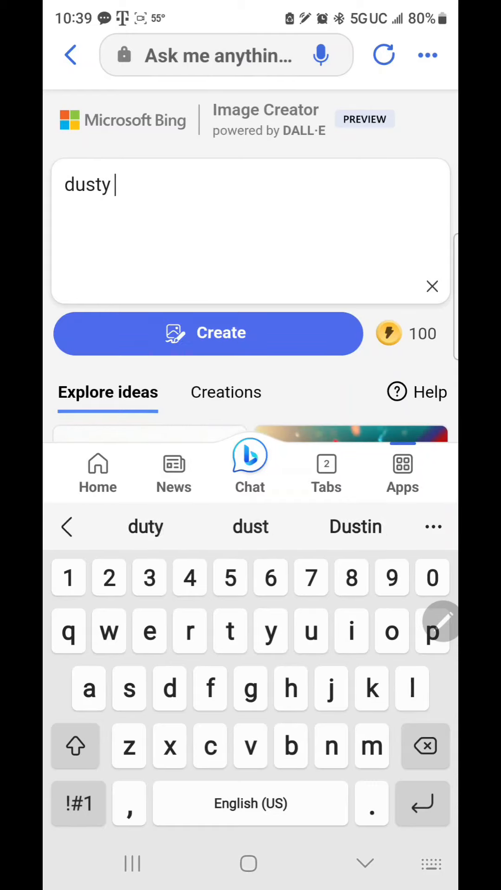
{"action": "type", "text": "dirt"}
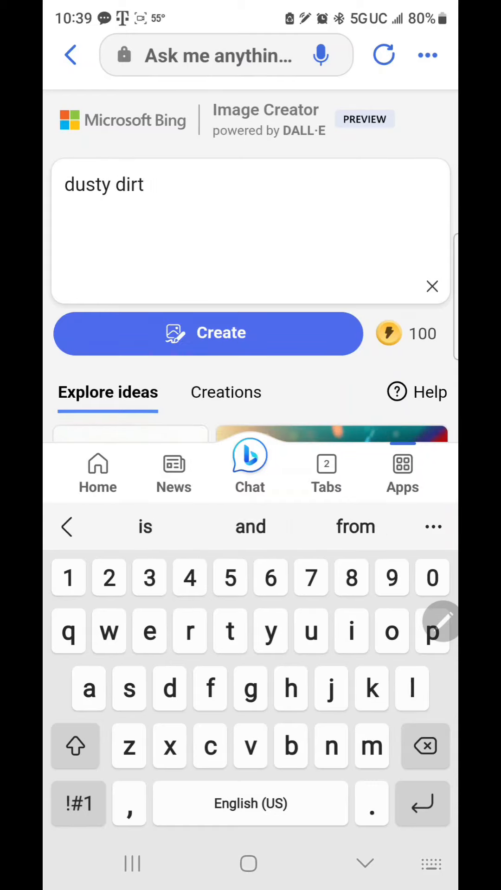
{"action": "type", "text": "road"}
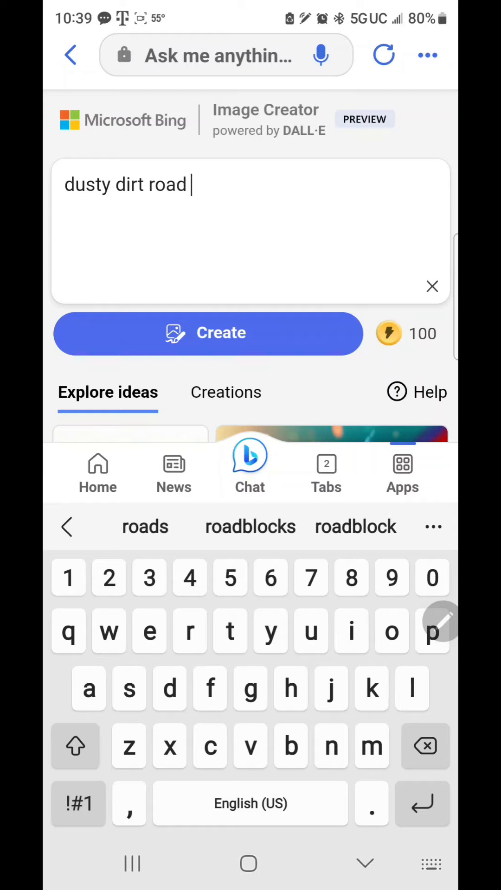
{"action": "type", "text": "with"}
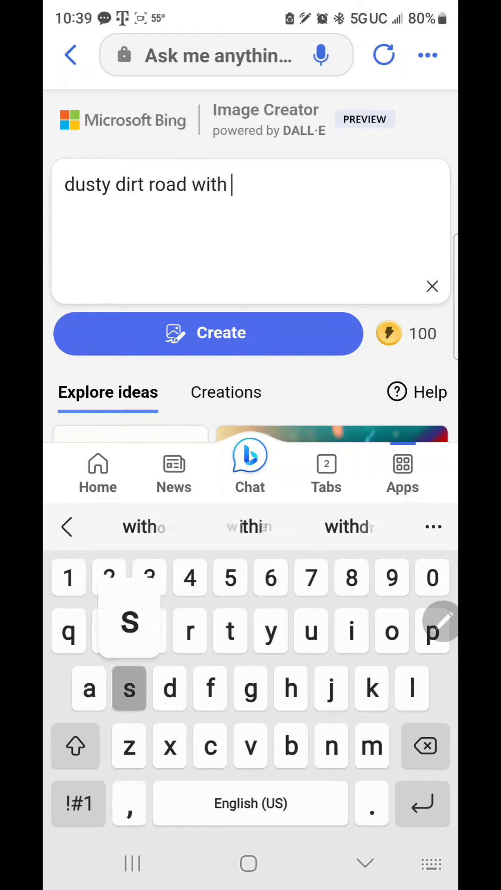
{"action": "type", "text": "sand dunes and glistening sun"}
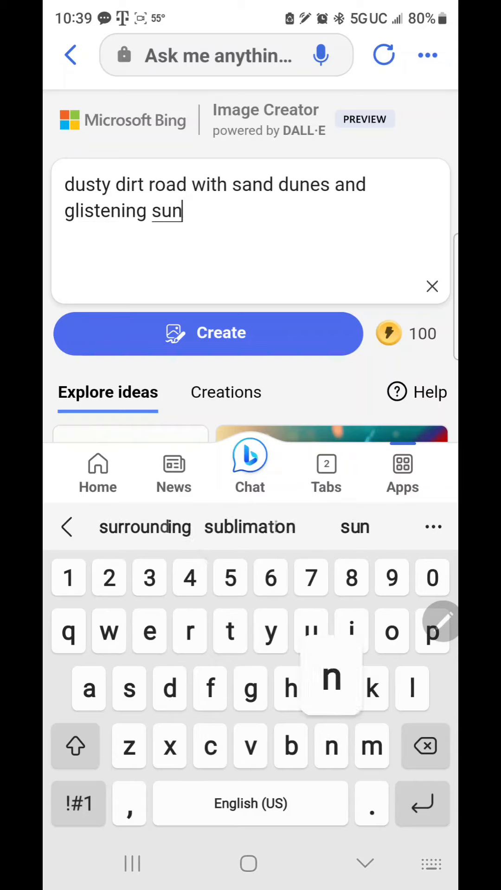
{"action": "type", "text": "shine"}
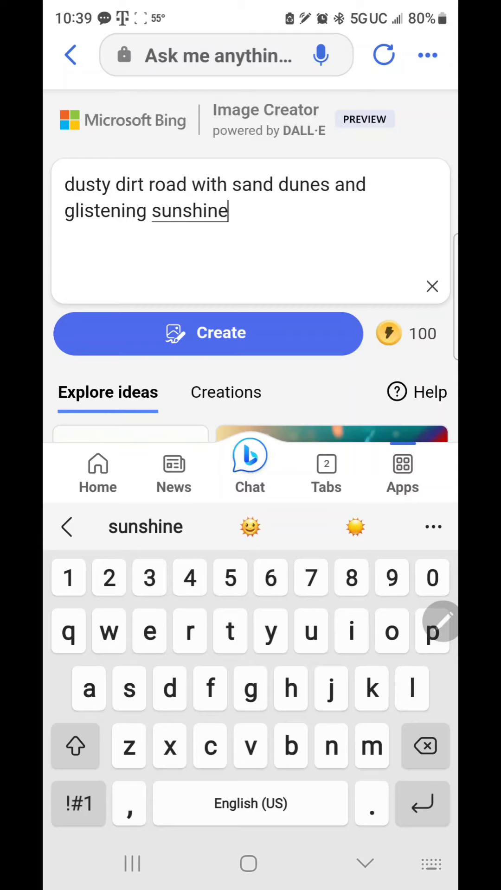
Step: Prefix the prompt with 'realistic' and append '+background' using the autocorrect suggestion
{"action": "left_click", "coordinate": [424, 747]}
{"action": "type", "text": "realistic "}
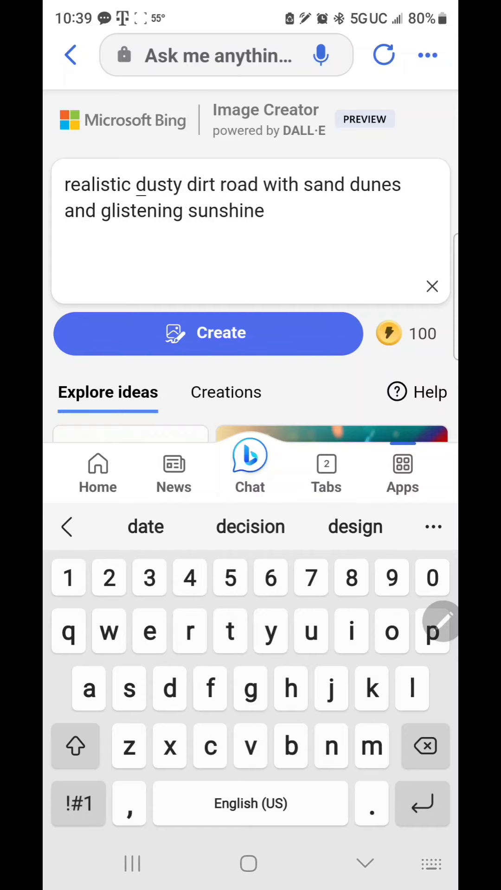
{"action": "left_click", "coordinate": [264, 210]}
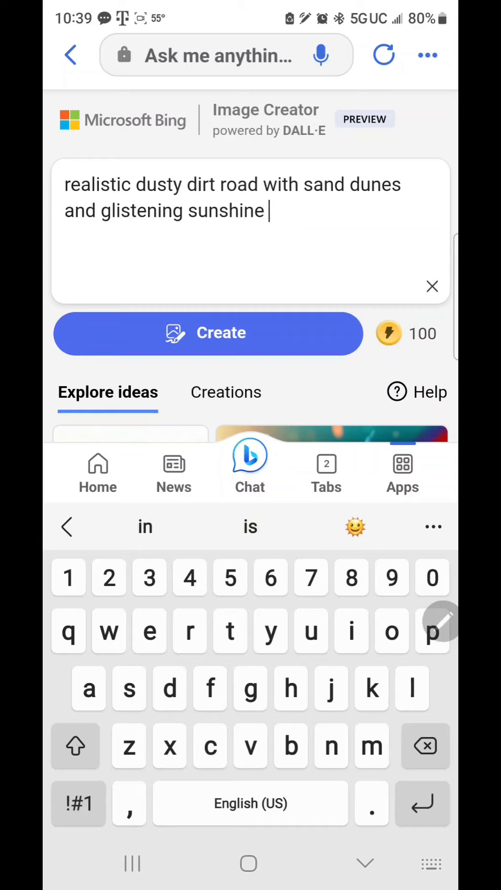
{"action": "left_click", "coordinate": [78, 803]}
{"action": "type", "text": " +b"}
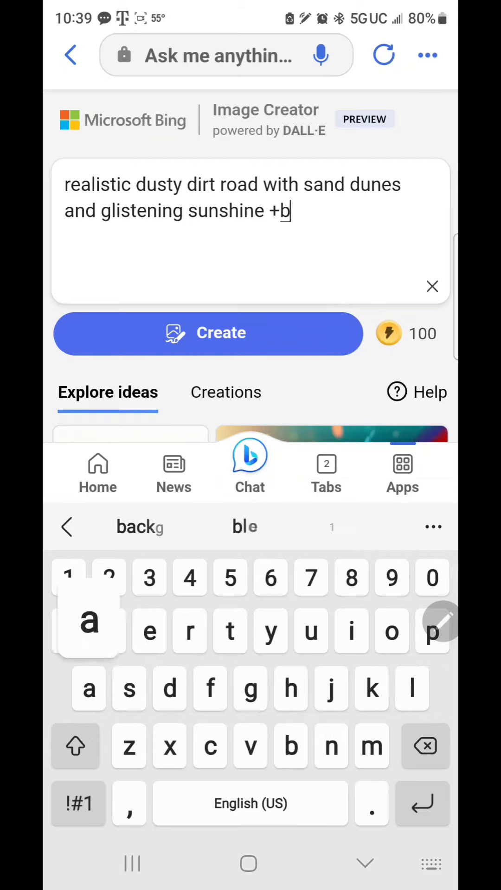
{"action": "type", "text": "ackgrounf"}
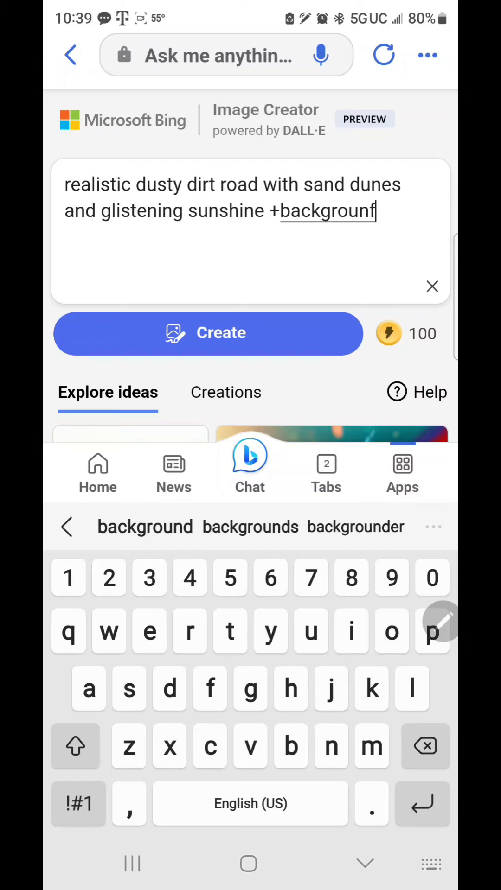
{"action": "left_click", "coordinate": [145, 526]}
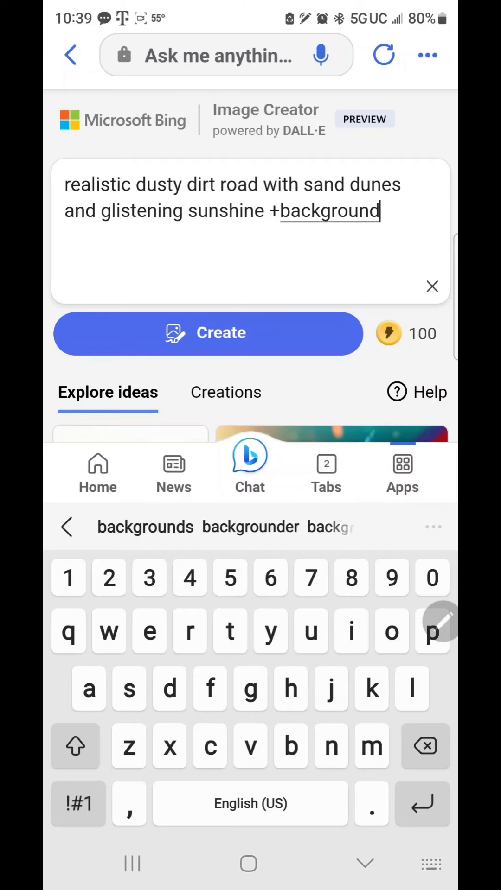
Step: Create the images and scroll to the four desert-road results under Creations
{"action": "left_click", "coordinate": [208, 333]}
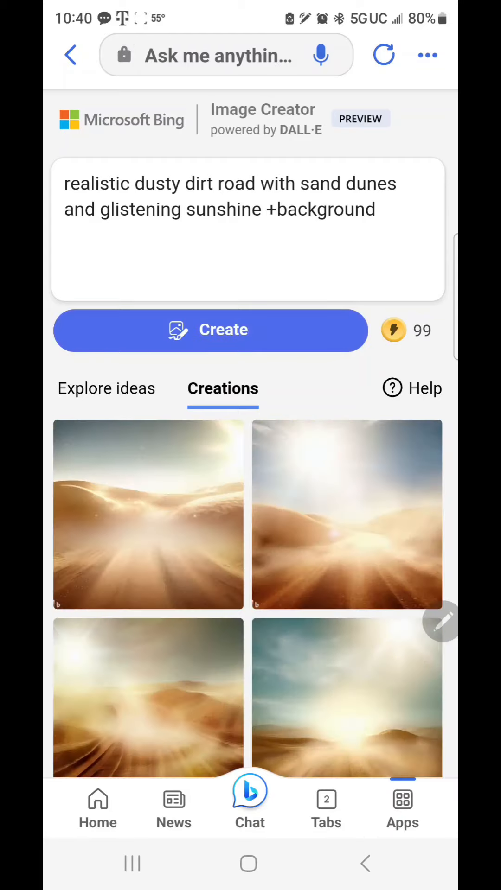
{"action": "scroll", "scroll_direction": "down", "scroll_amount": 3}
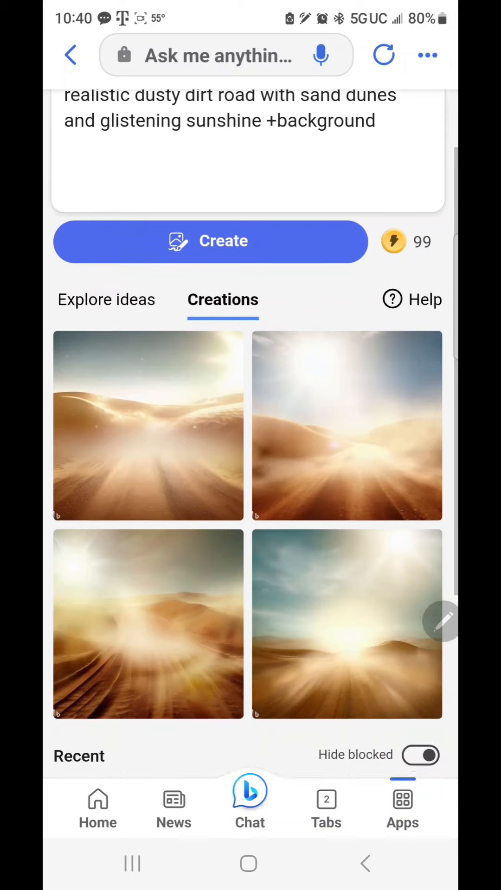